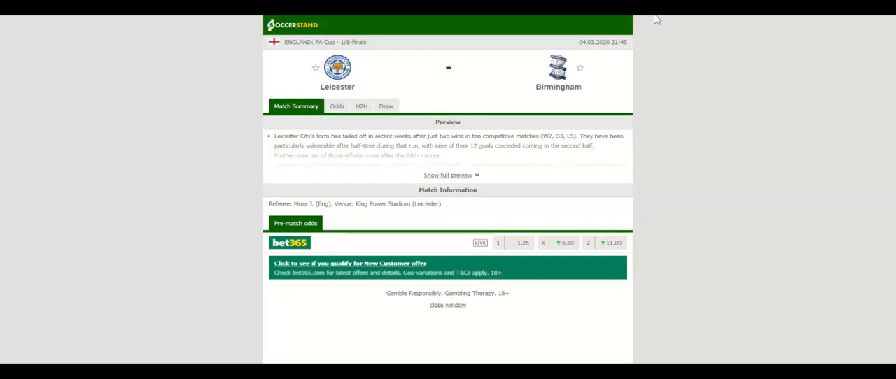
View the H2H recent results for Leicester and Birmingham, then show the bookmakers' 1X2 odds
scroll("up", 3)
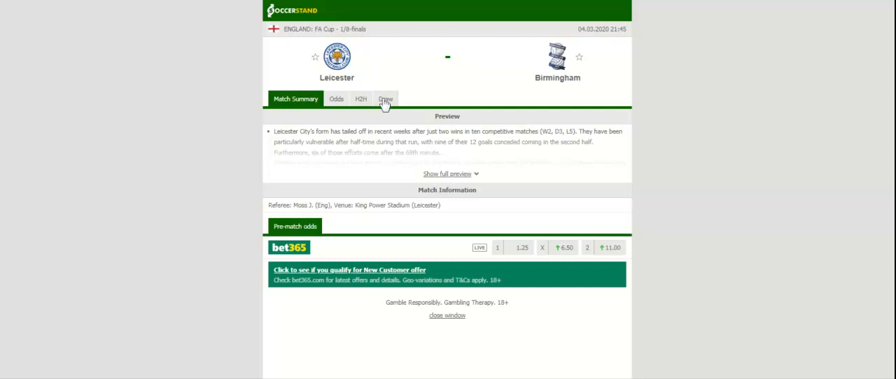
left_click(356, 98)
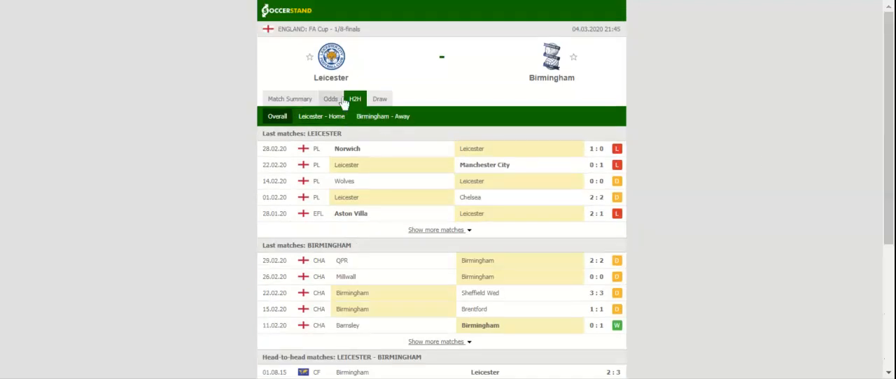
left_click(330, 98)
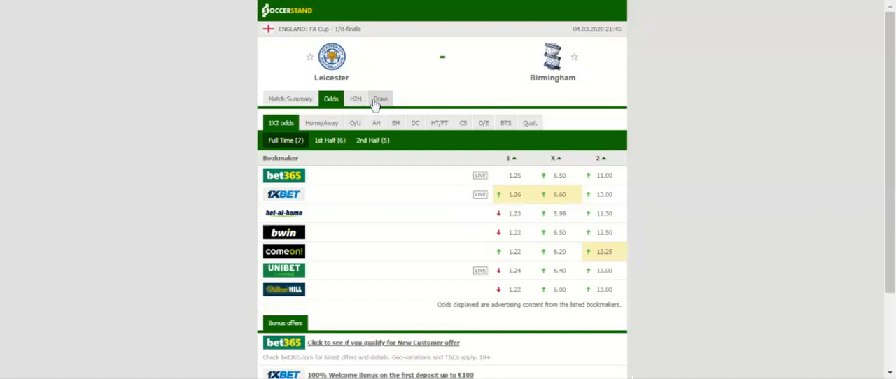
Switch the odds table to the AH (Asian handicap) lines for the match
left_click(395, 123)
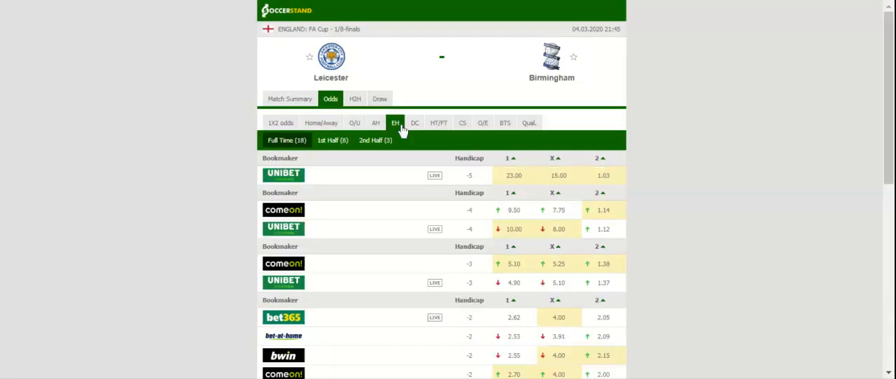